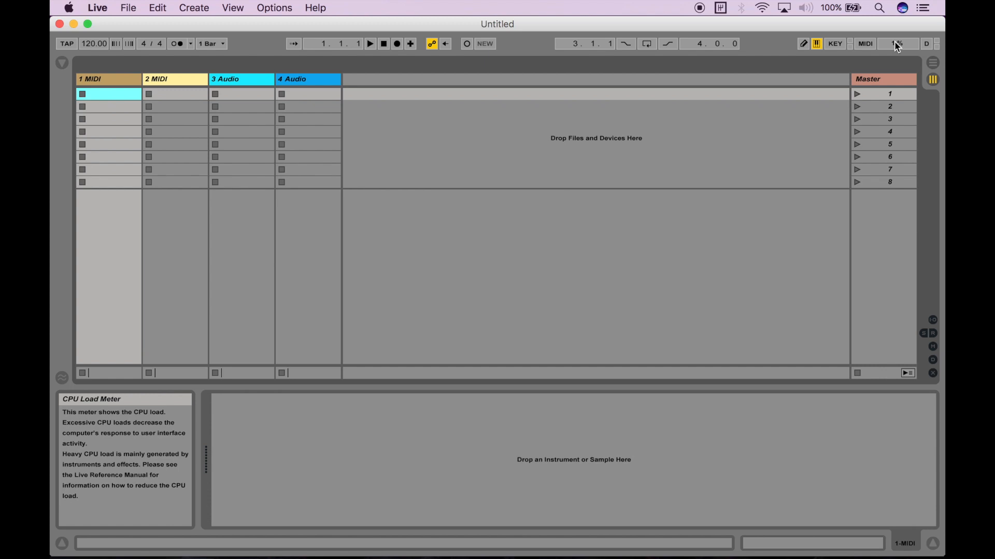
mouse_move(896, 51)
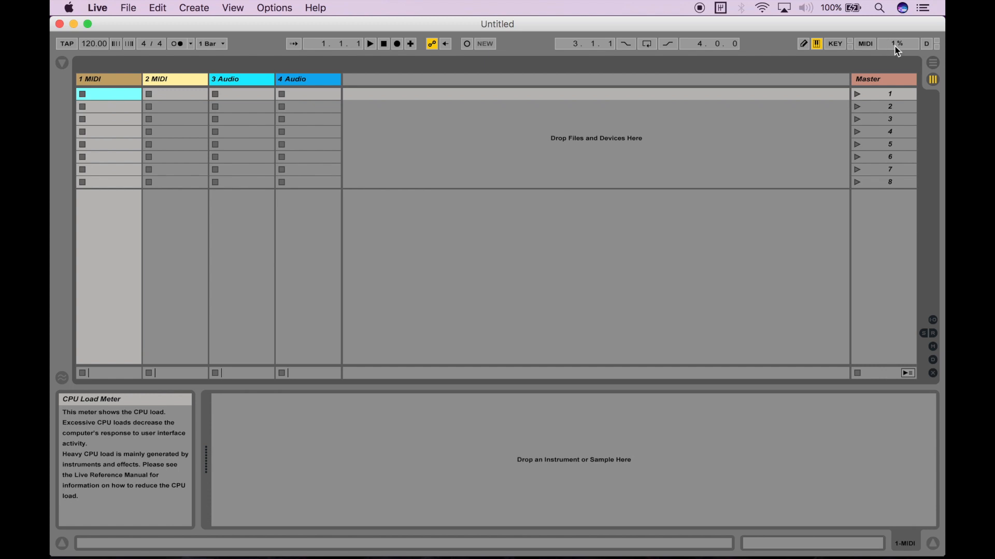
mouse_move(899, 46)
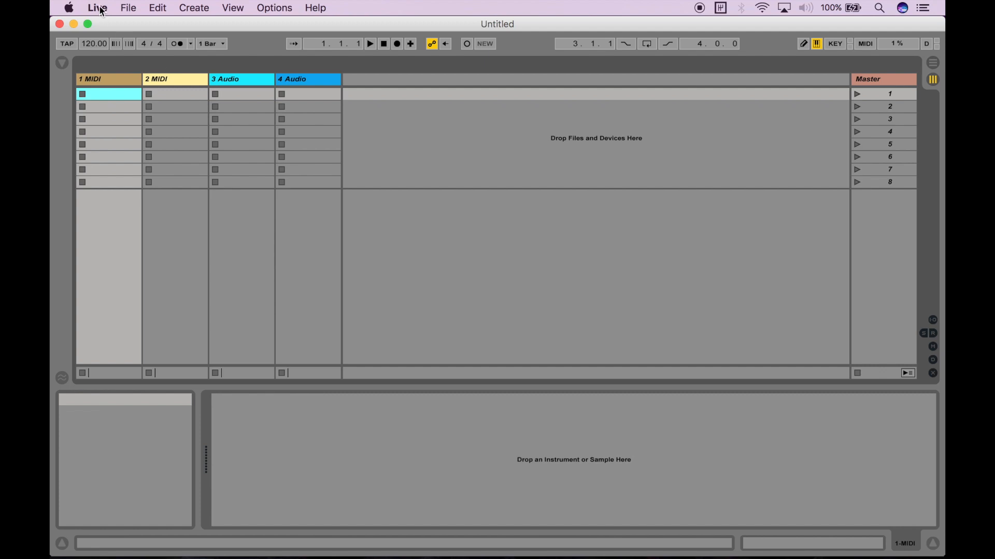
Step: Bring up Live's Preferences on the Audio page via the application menu
left_click(98, 7)
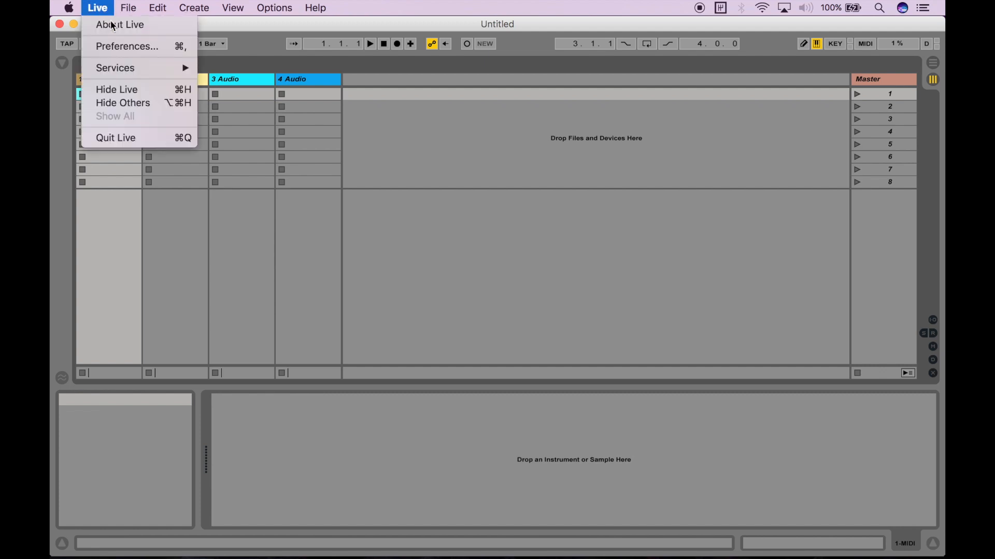
mouse_move(126, 46)
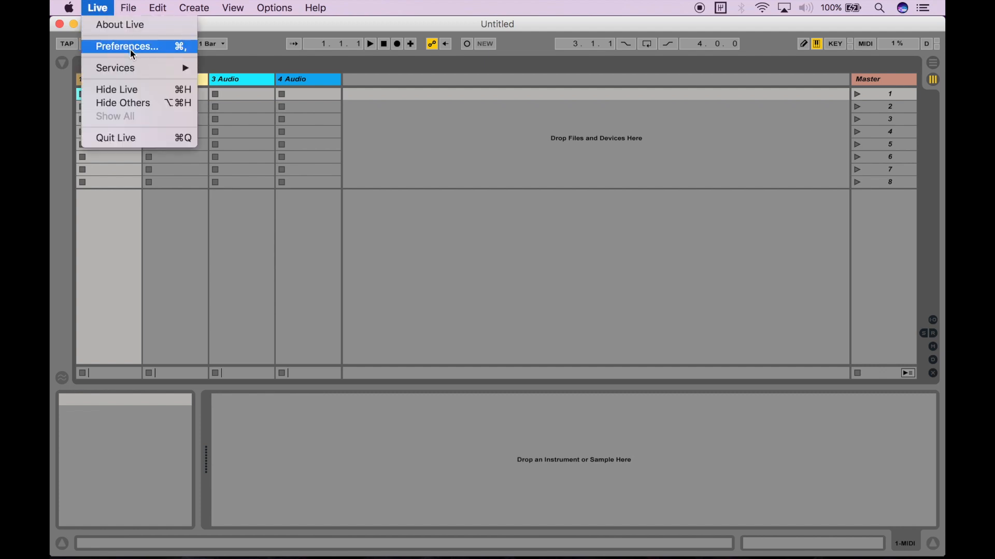
left_click(127, 46)
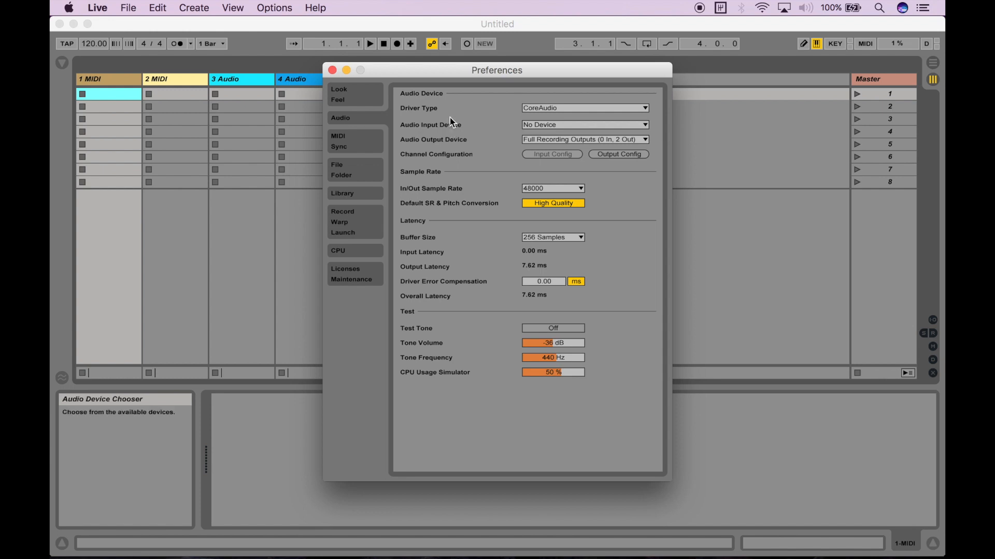
mouse_move(418, 113)
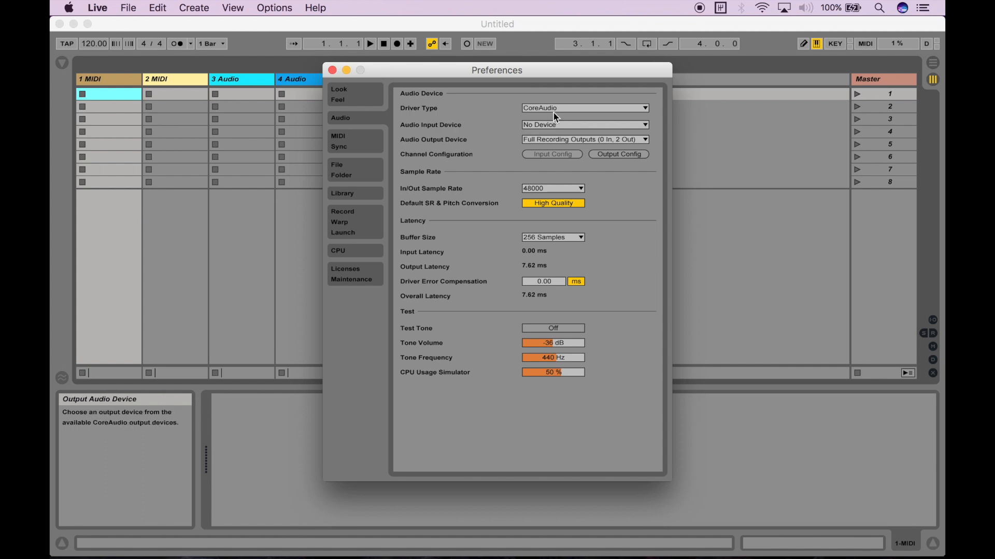
left_click(584, 107)
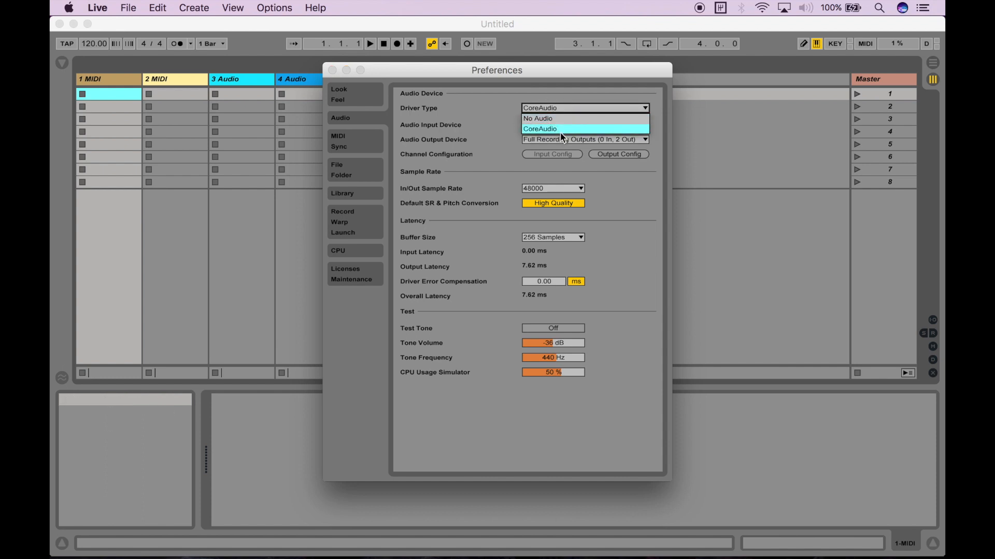
mouse_move(564, 131)
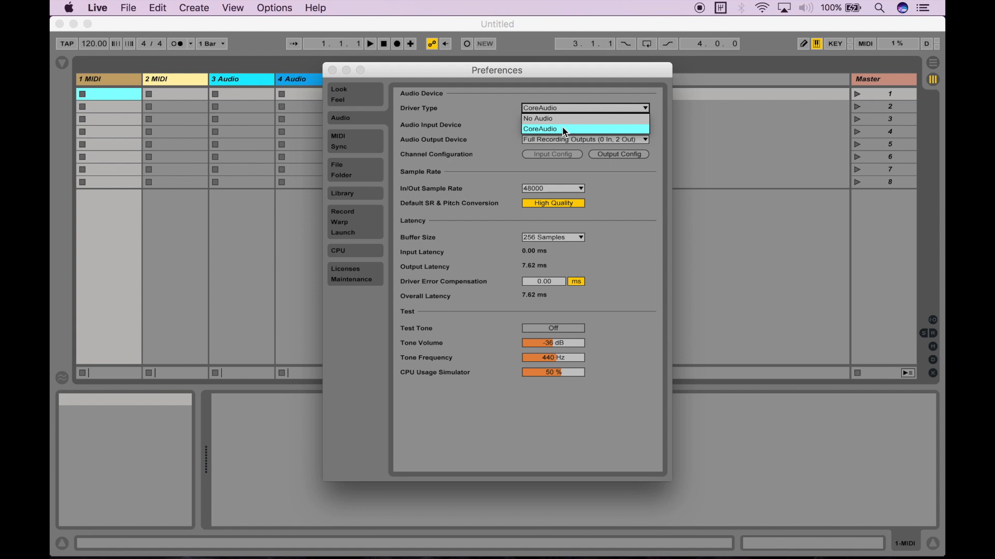
mouse_move(570, 128)
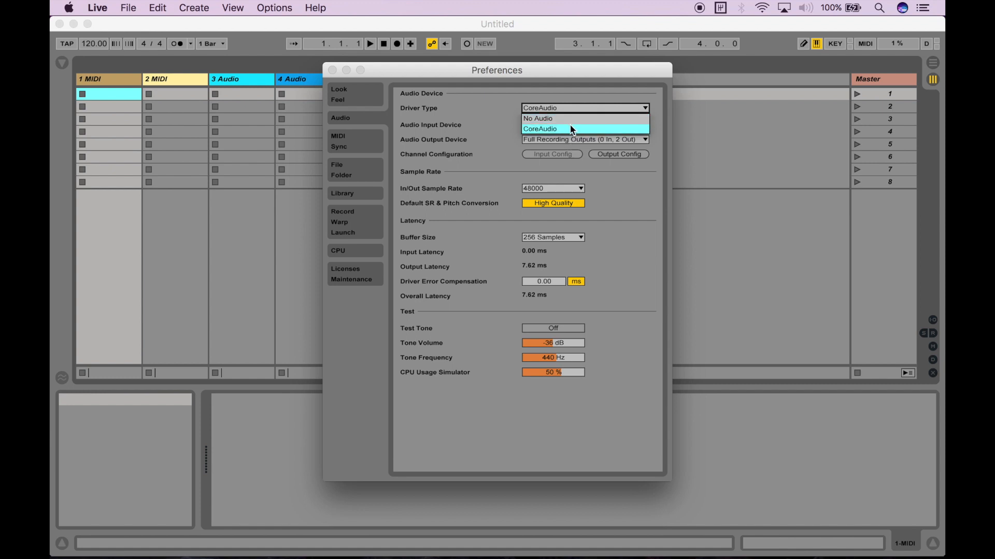
left_click(539, 129)
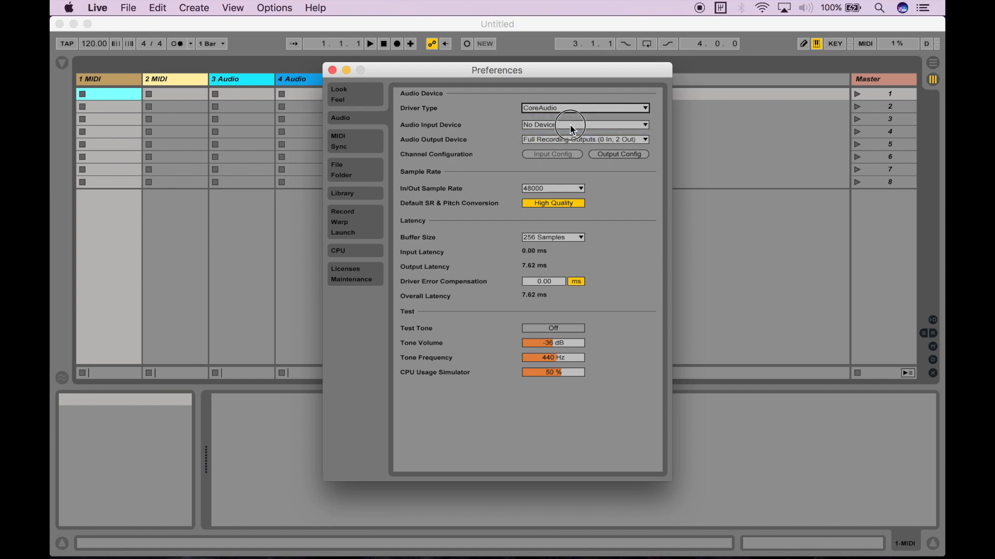
mouse_move(561, 108)
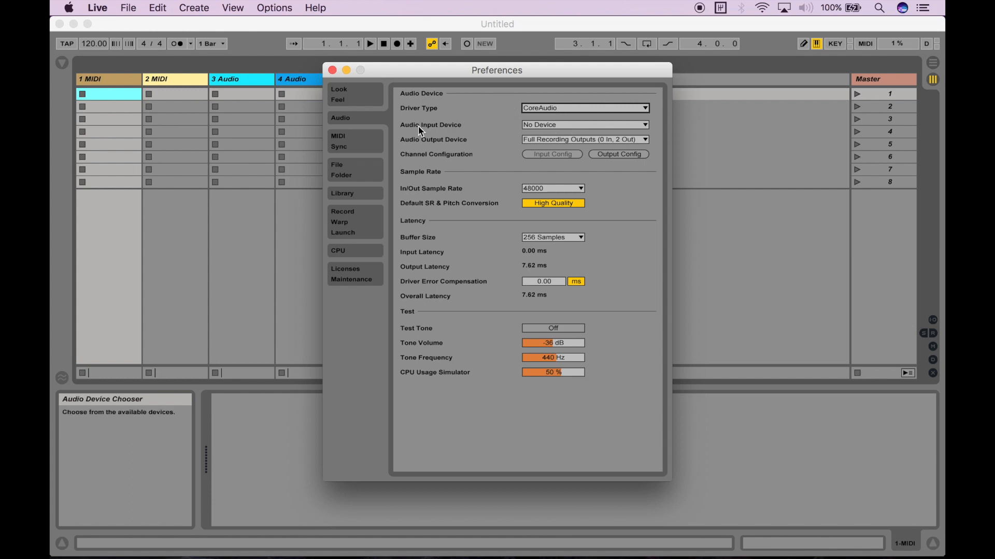
mouse_move(542, 139)
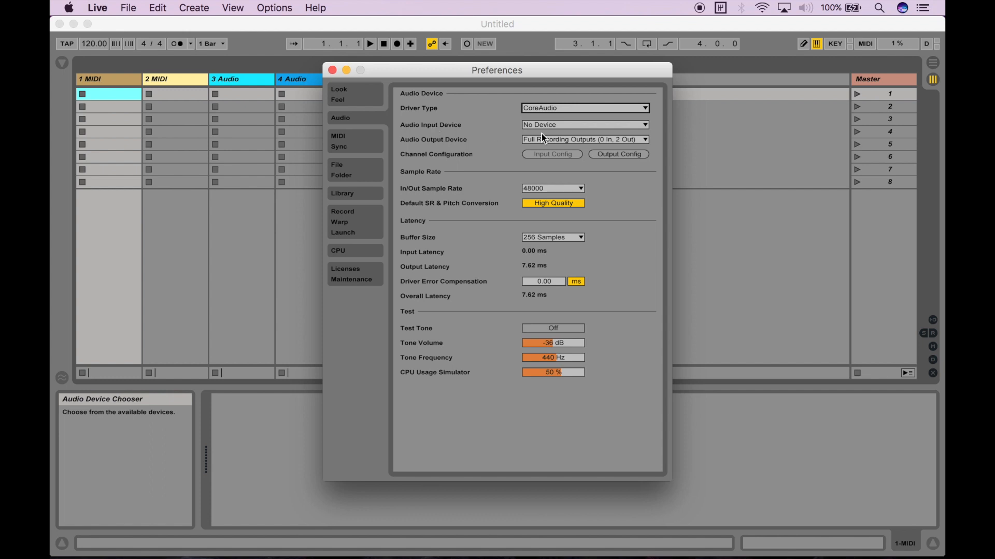
left_click(584, 125)
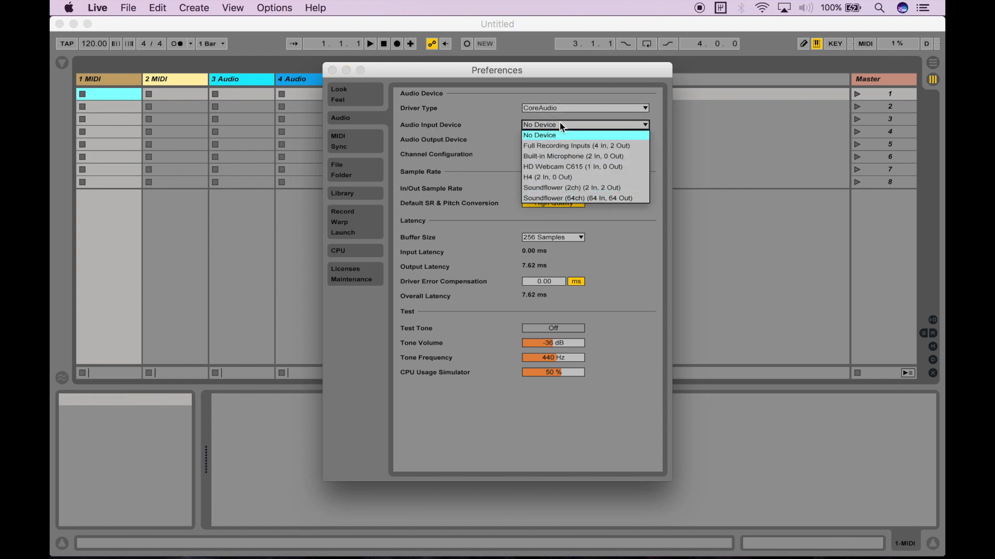
mouse_move(563, 145)
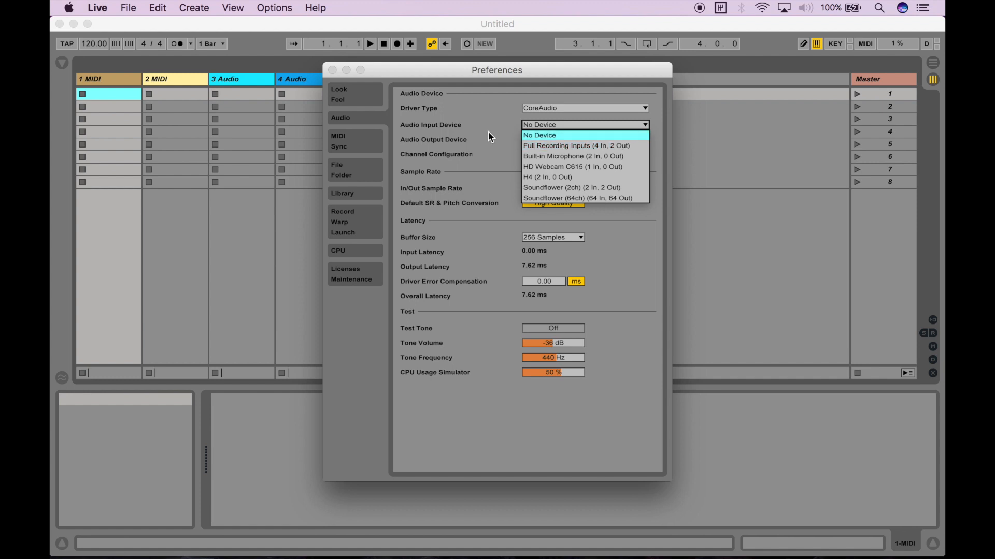
left_click(538, 135)
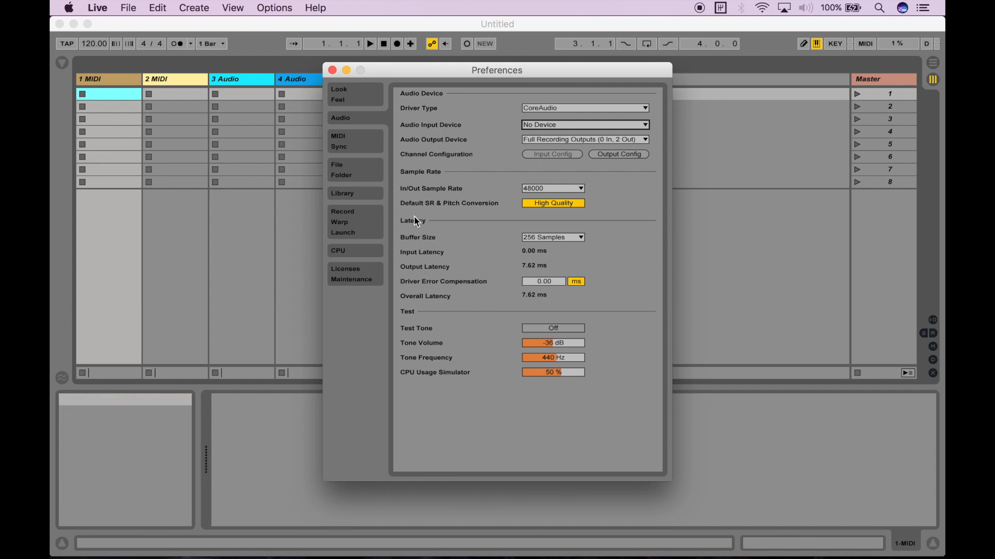
mouse_move(418, 237)
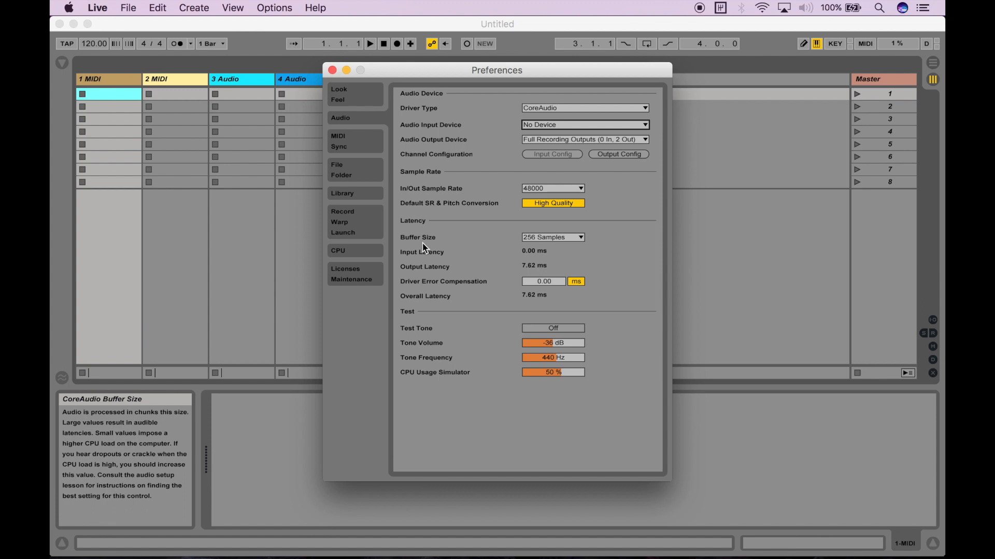
mouse_move(564, 244)
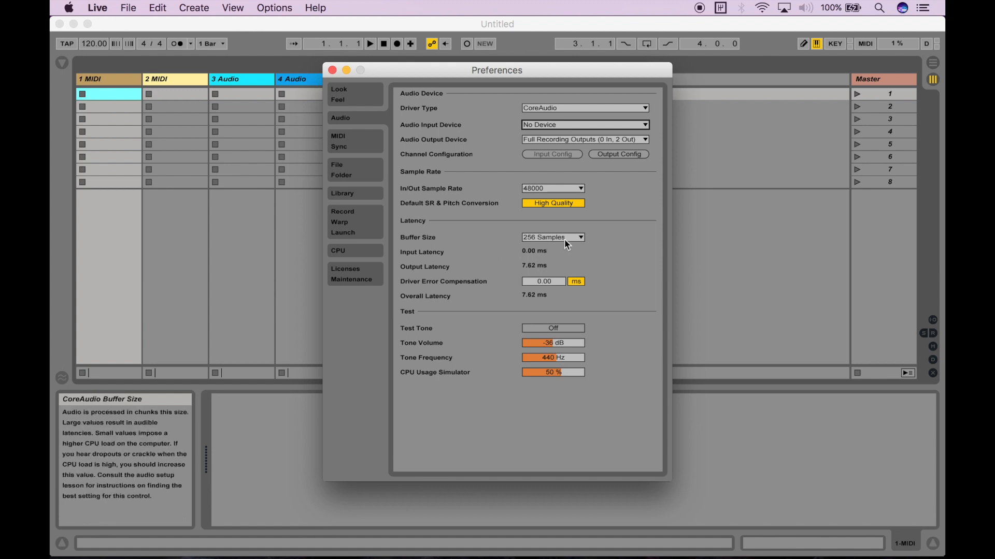
Step: Set Buffer Size to 512 samples, then to 1024 samples (23.6 ms latency)
left_click(552, 237)
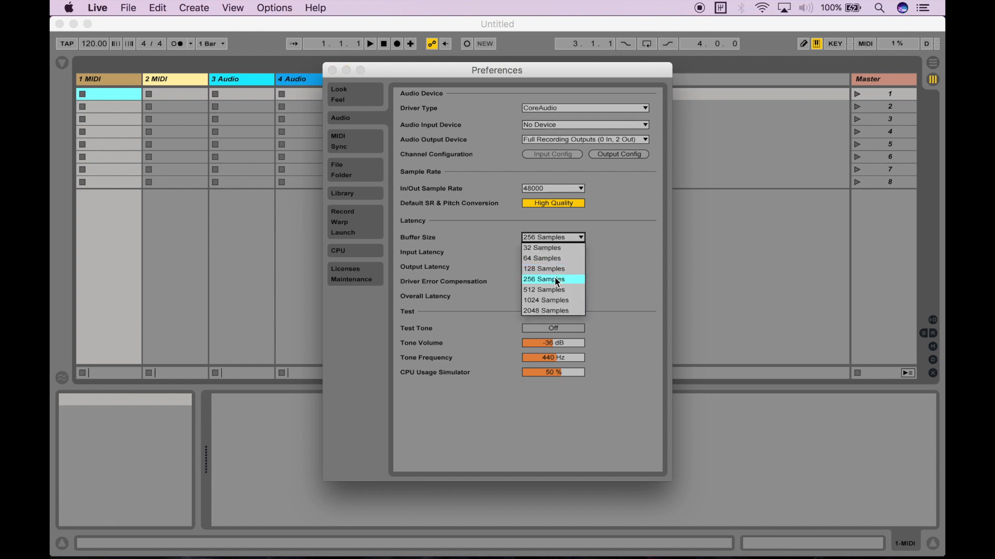
left_click(543, 289)
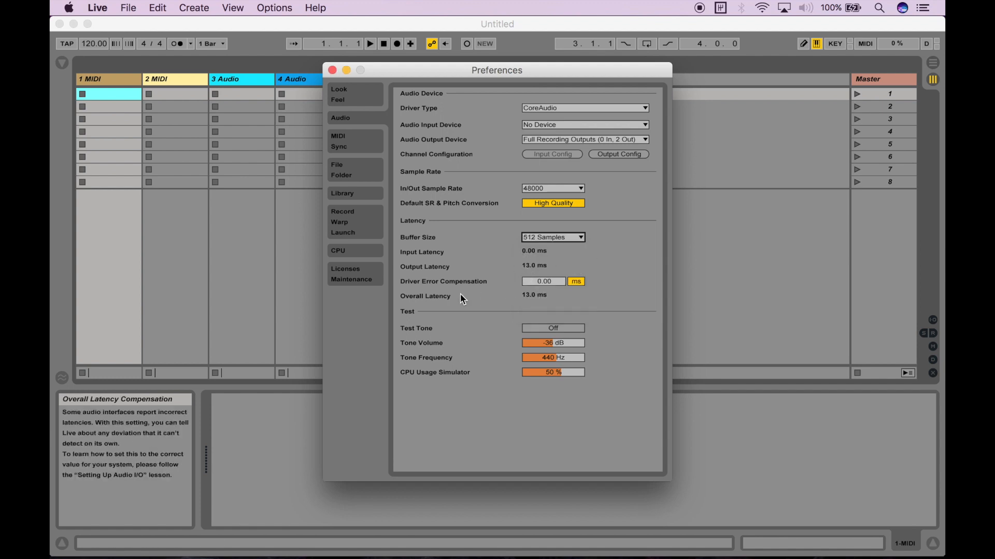
mouse_move(452, 309)
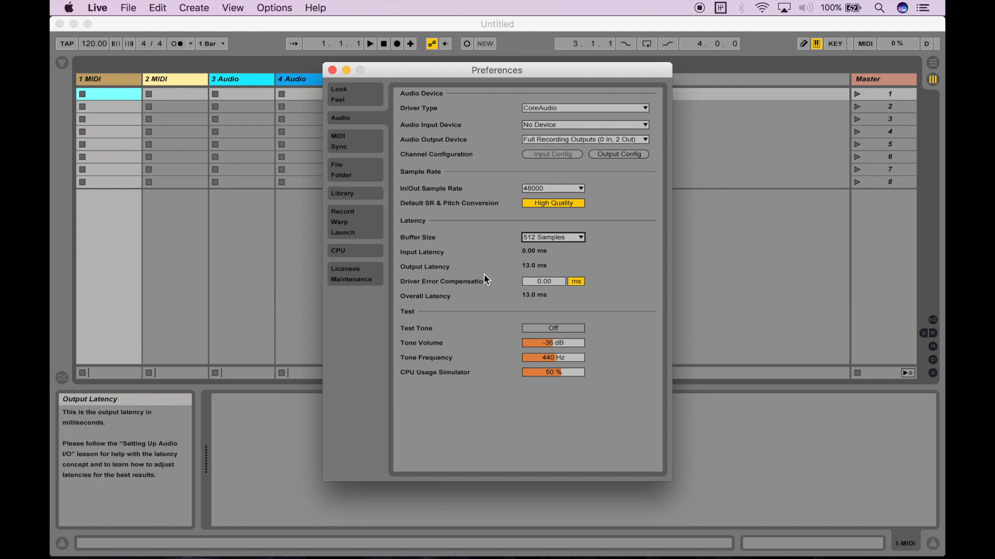
mouse_move(529, 298)
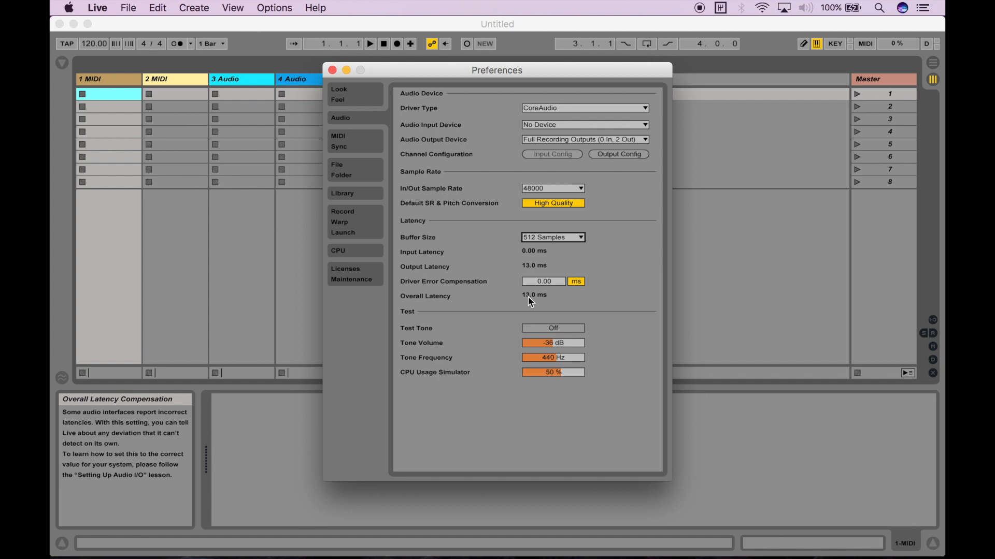
left_click(552, 237)
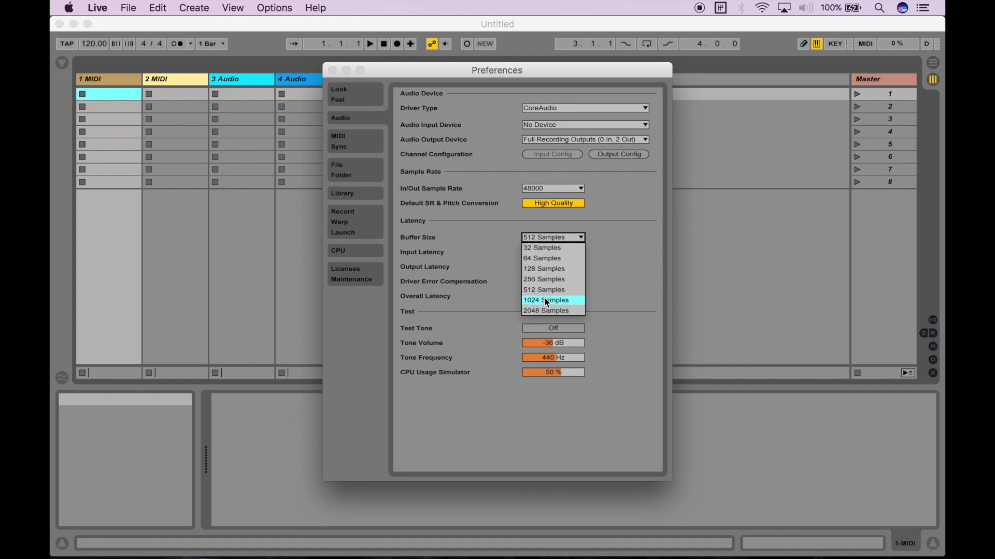
left_click(546, 300)
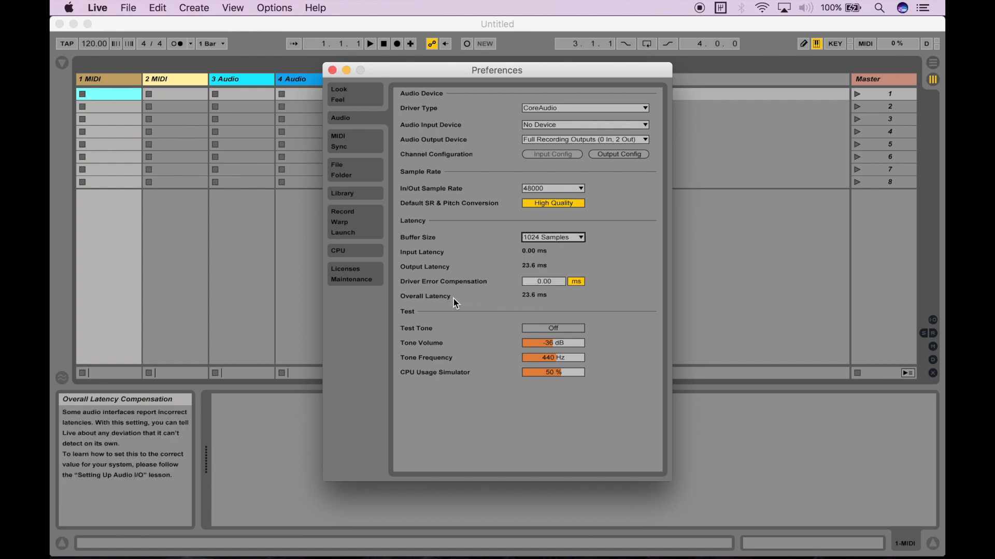
mouse_move(538, 301)
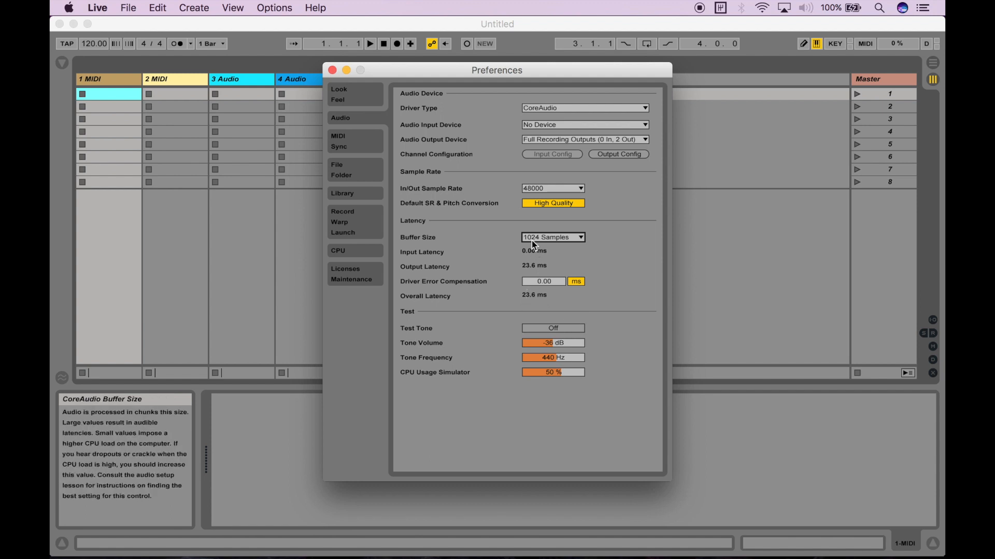
mouse_move(476, 240)
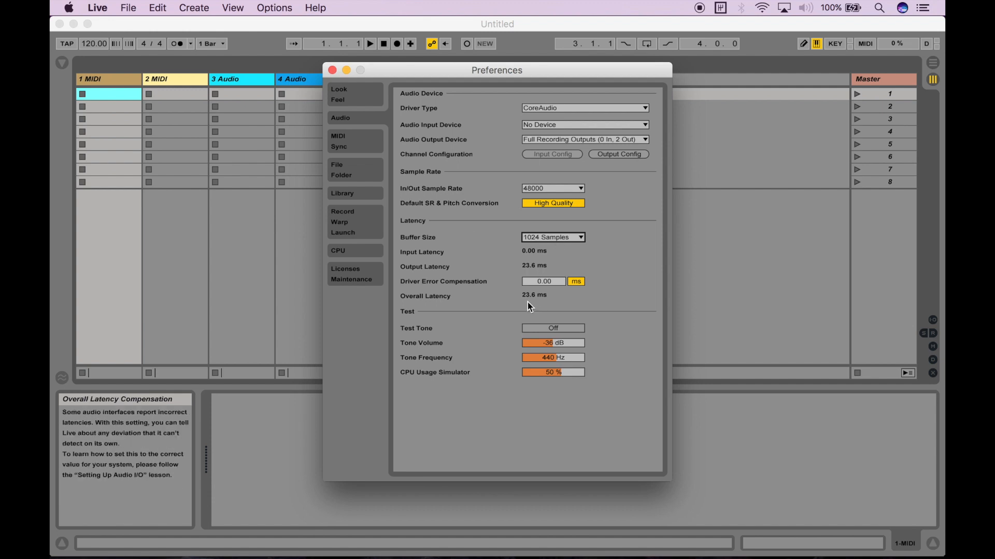
mouse_move(531, 298)
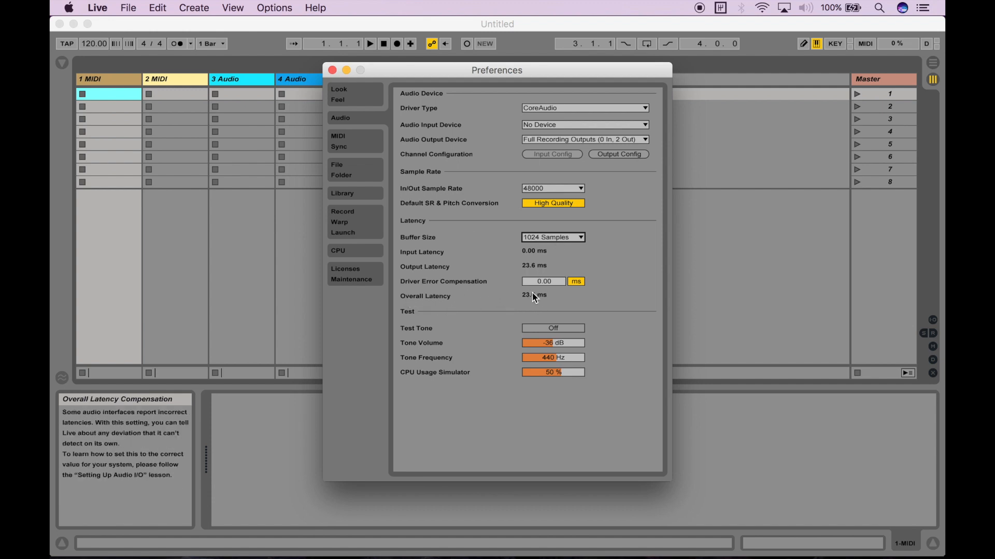
Step: Choose 128 Samples as the Buffer Size, giving 4.96 ms overall latency
left_click(552, 237)
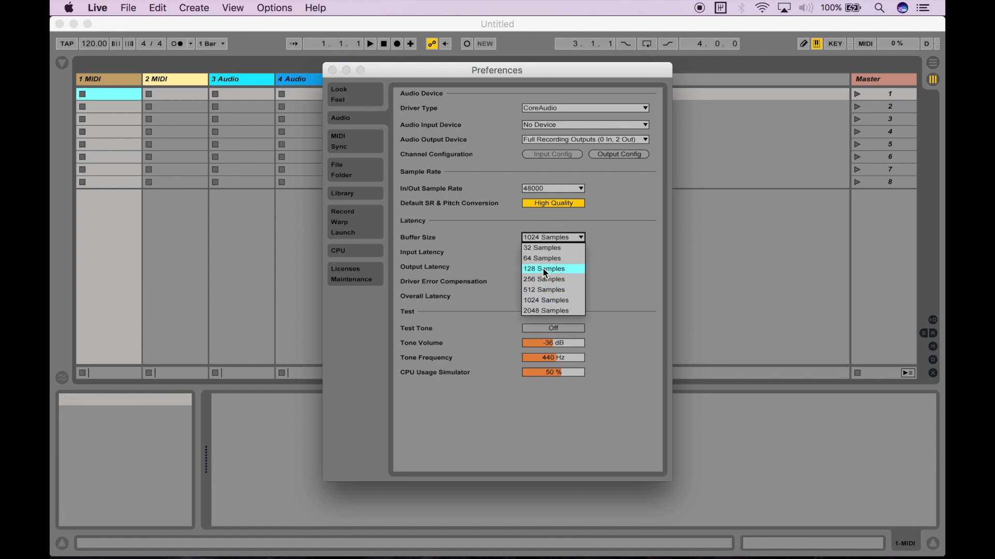
left_click(544, 268)
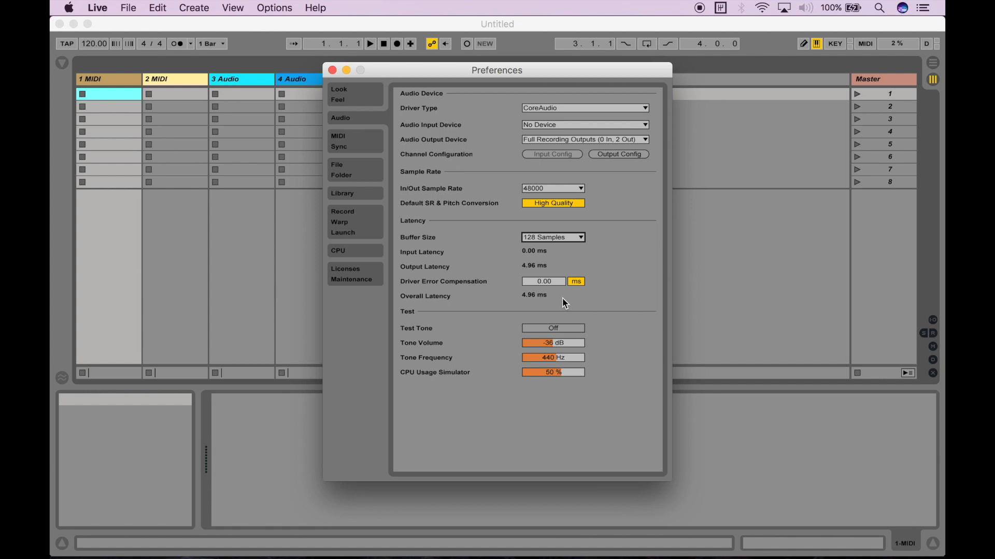
mouse_move(560, 302)
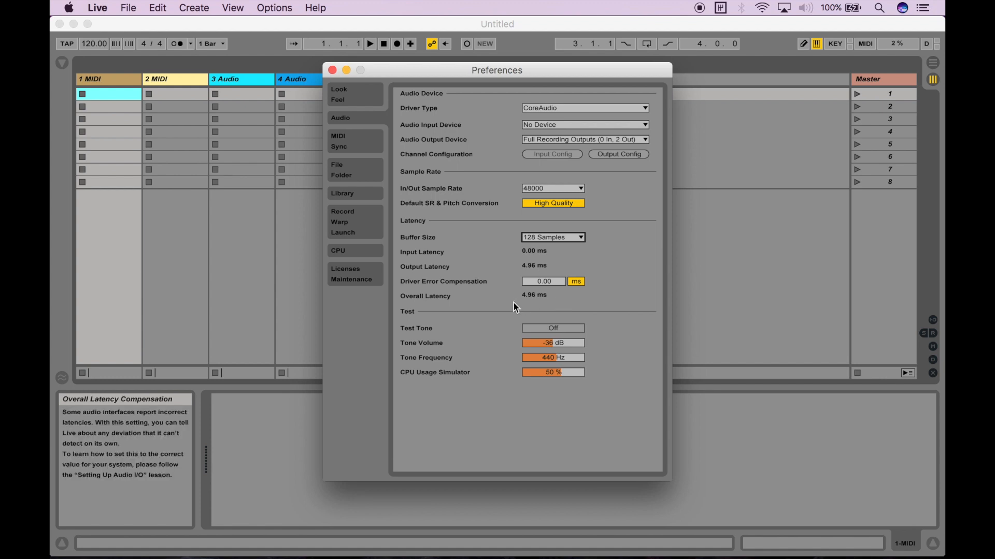
mouse_move(552, 238)
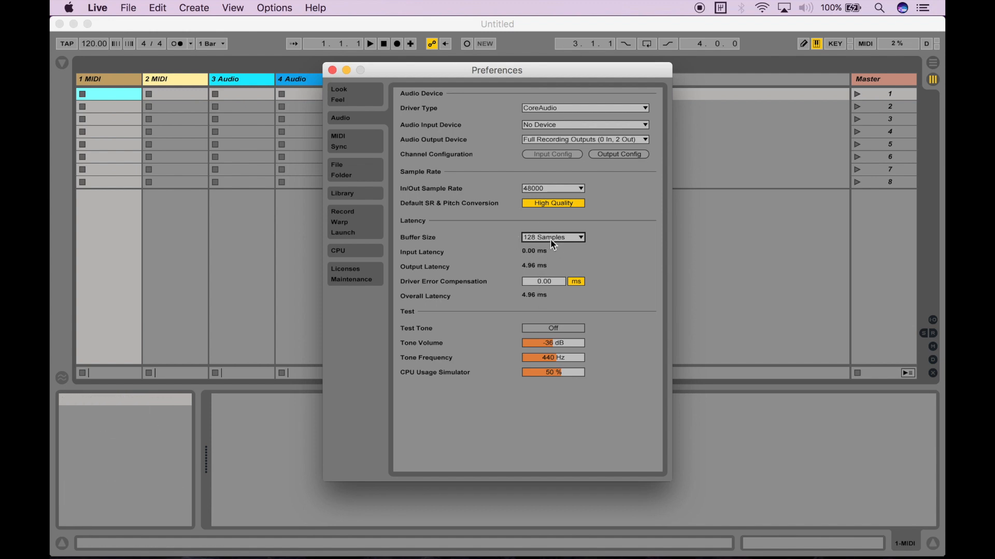
mouse_move(495, 297)
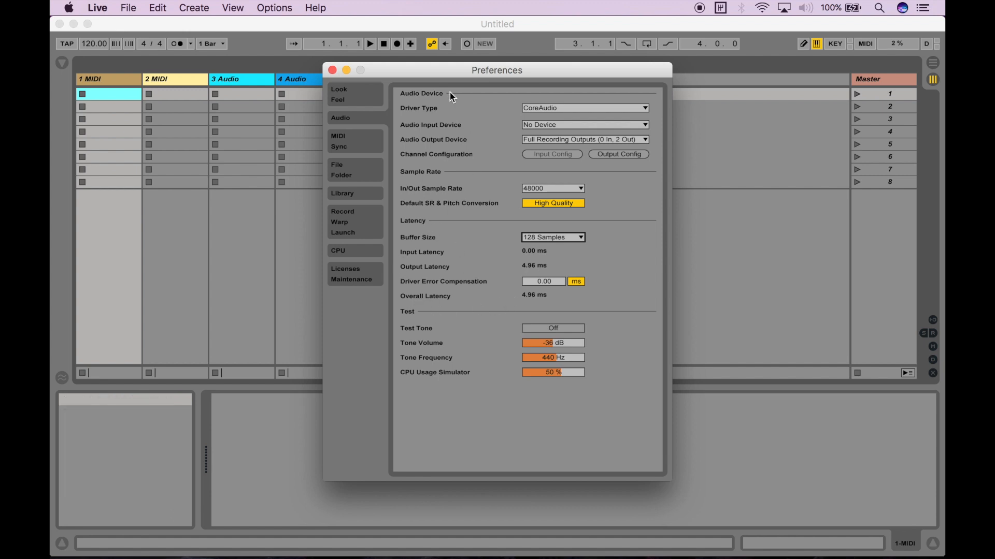
mouse_move(470, 257)
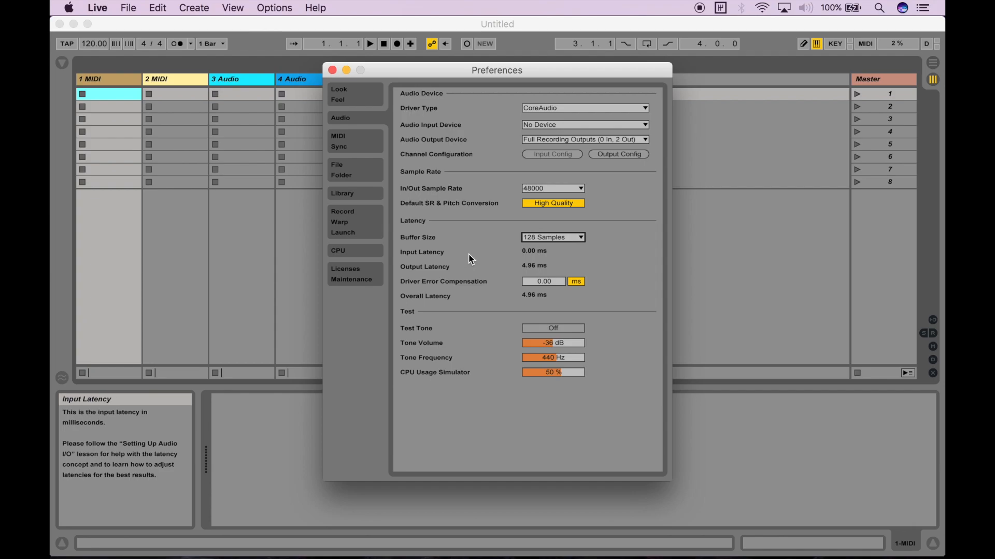